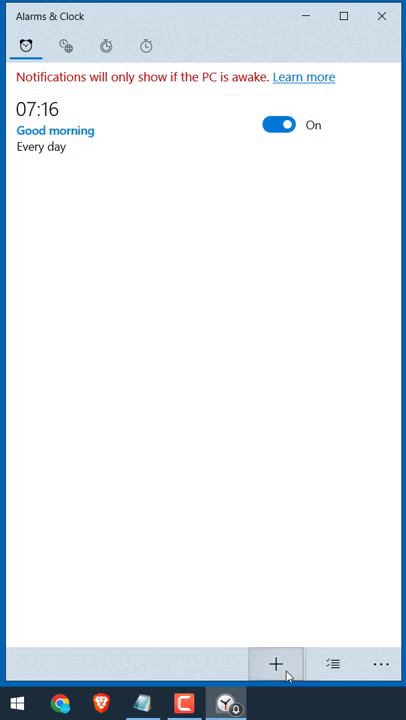
{"action": "mouse_move", "coordinate": [124, 240]}
{"action": "type", "text": "Take wa"}
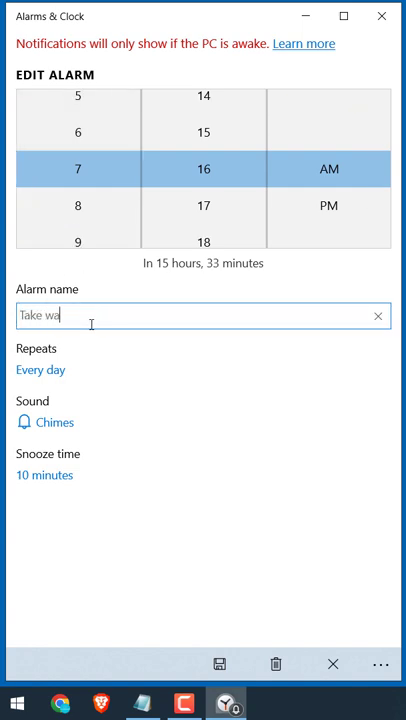
Save the new 7:16 AM daily alarm named 'Take water'.
{"action": "left_click", "coordinate": [40, 368]}
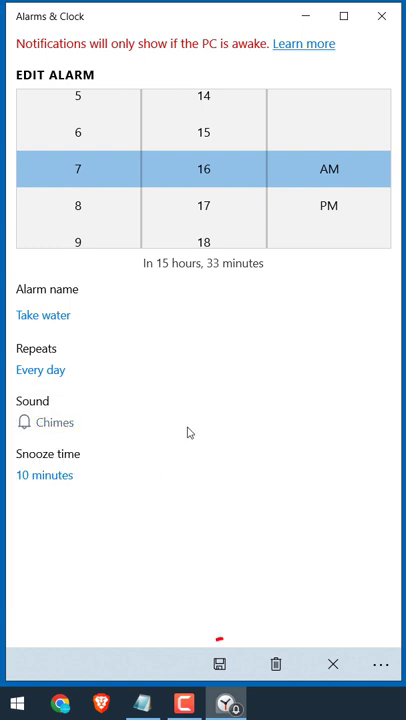
{"action": "left_click", "coordinate": [220, 664]}
{"action": "type", "text": "sleep"}
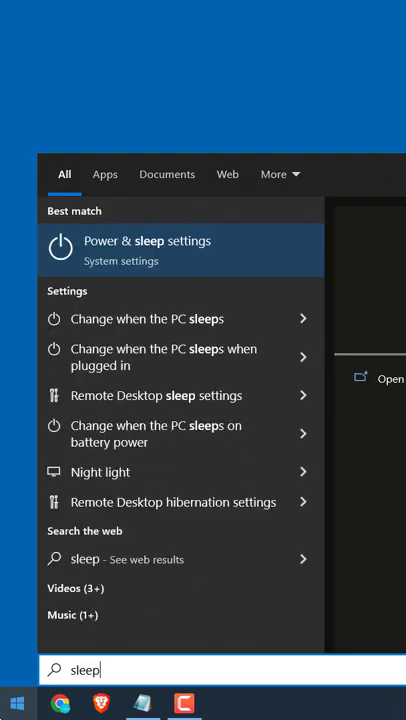
Set both Power & sleep timeouts, on battery and plugged in, to Never.
{"action": "left_click", "coordinate": [148, 248]}
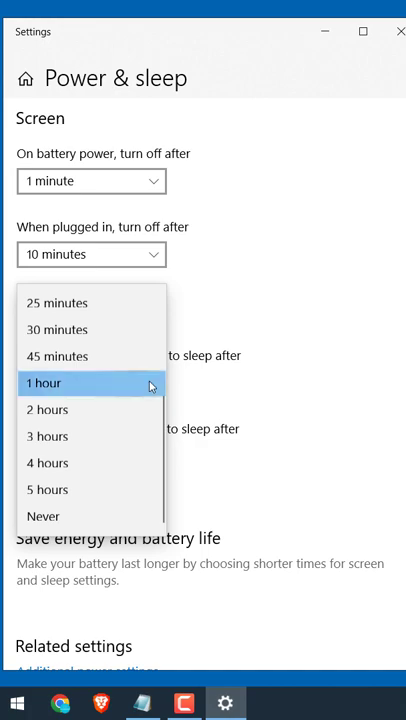
{"action": "left_click", "coordinate": [44, 384]}
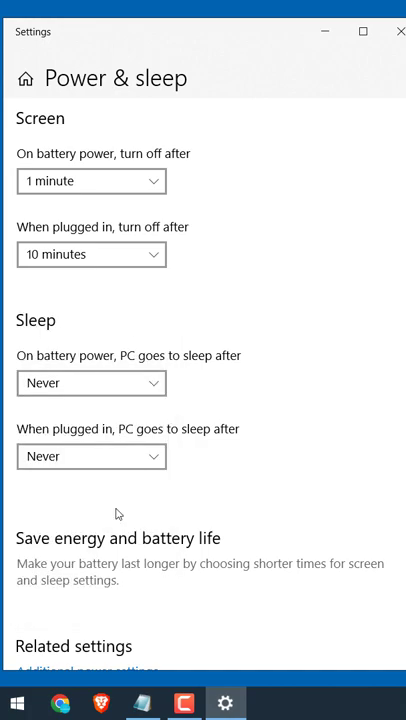
{"action": "scroll", "scroll_direction": "down", "scroll_amount": 3}
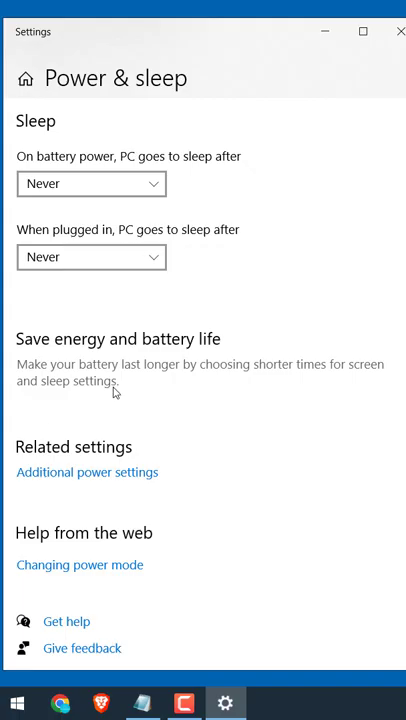